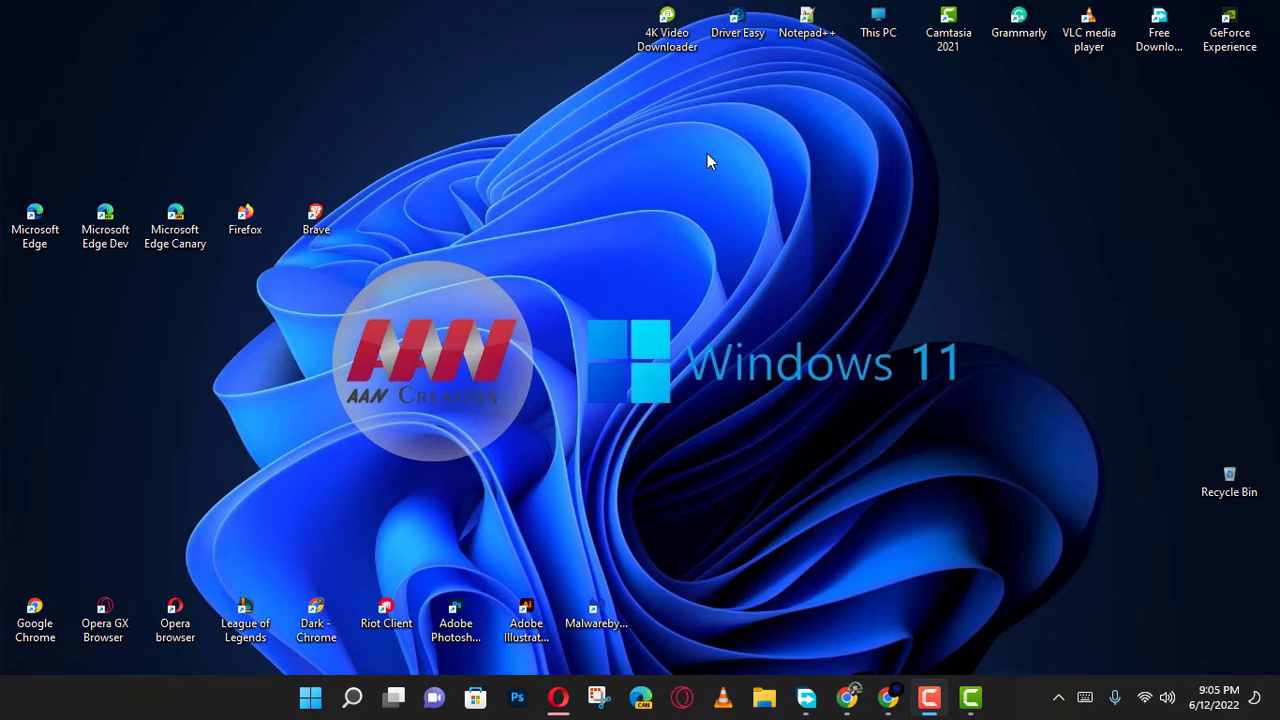
mouse_move(680, 248)
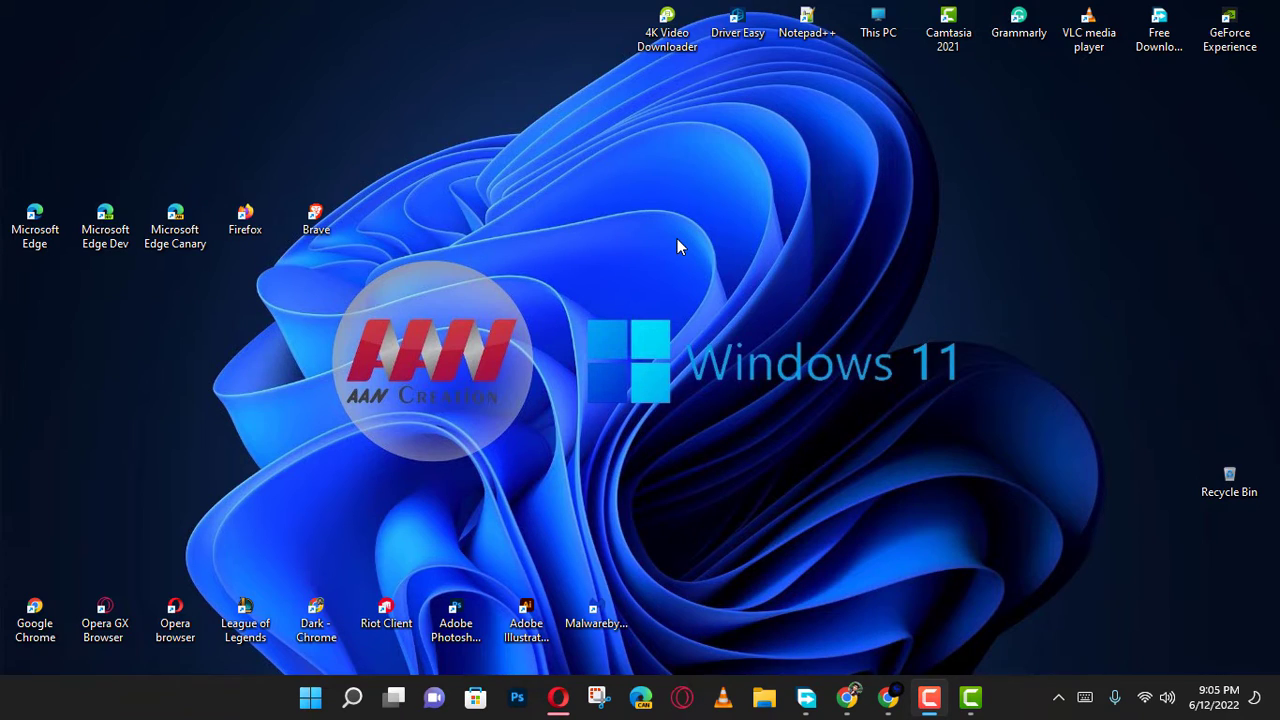
mouse_move(802, 222)
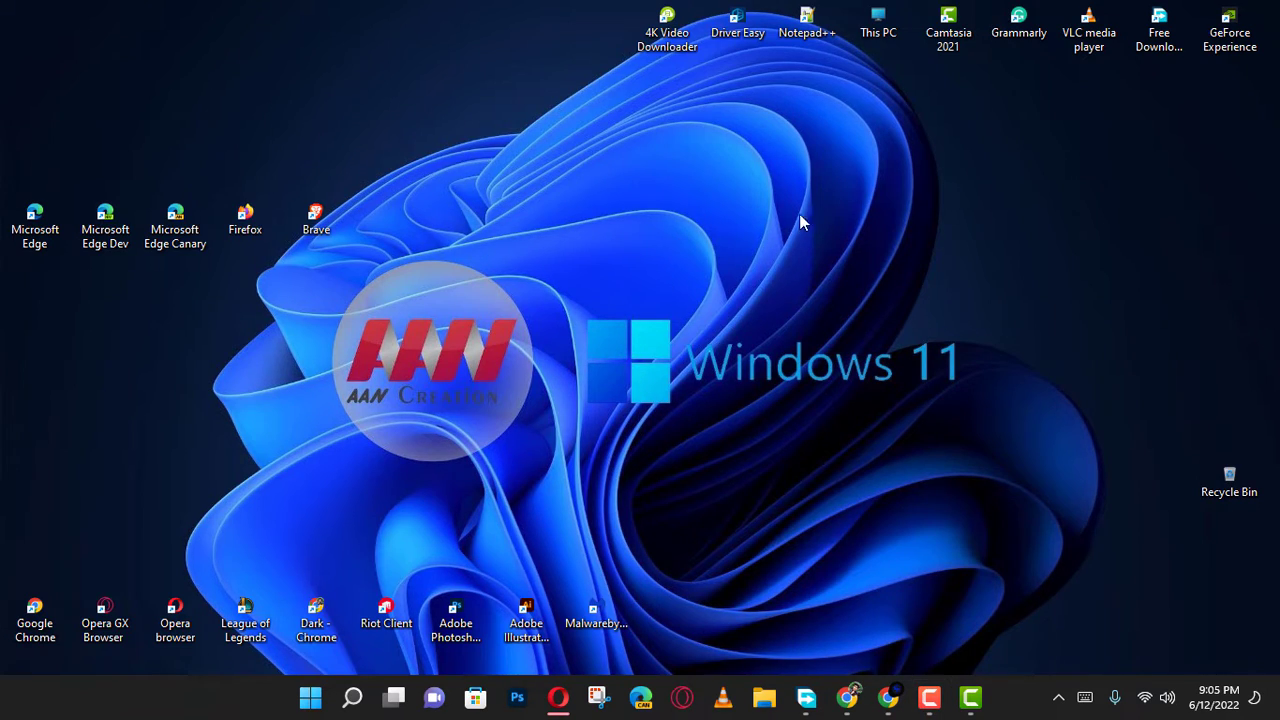
mouse_move(764, 696)
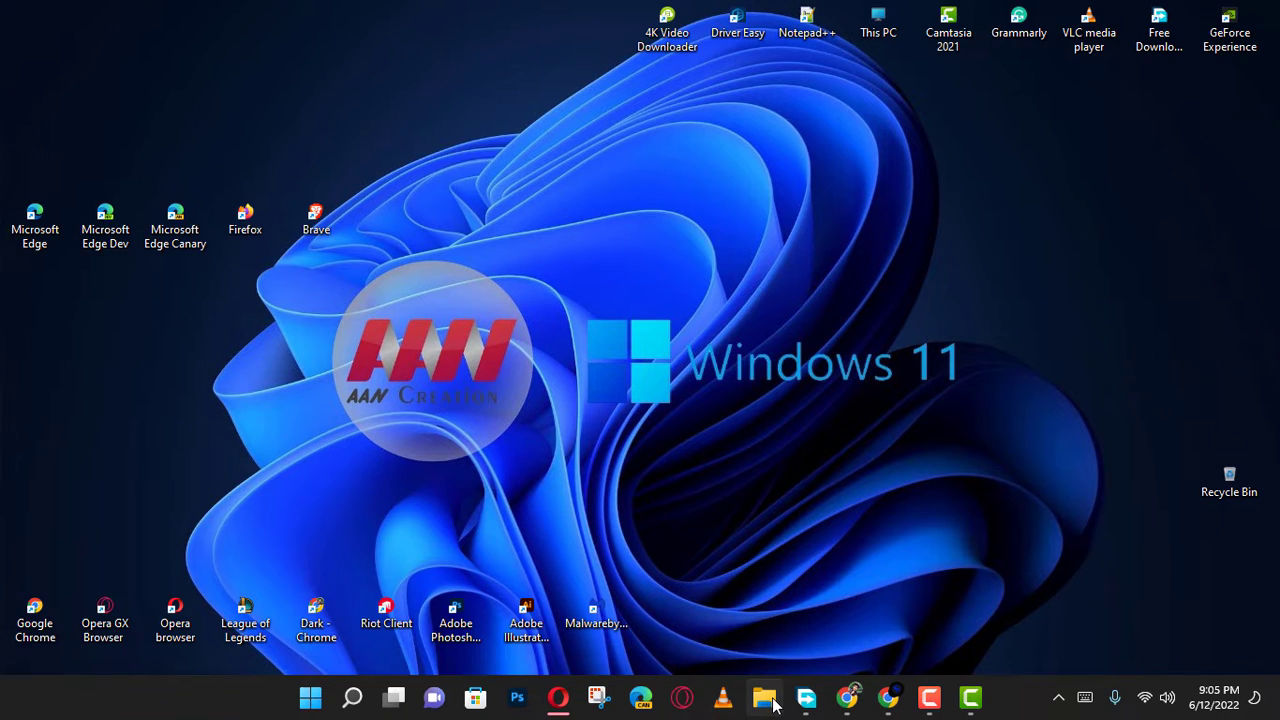
In Folder Options, set 'Open File Explorer to' to This PC and close the window.
click(764, 696)
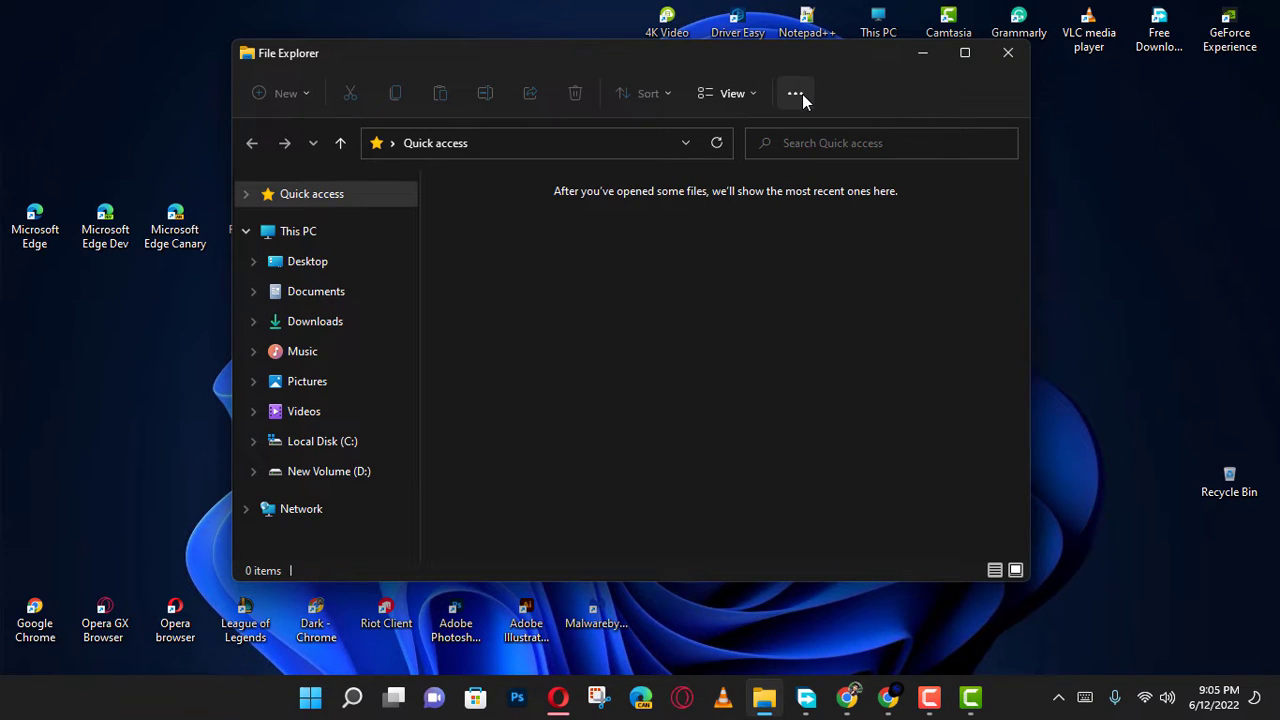
click(796, 94)
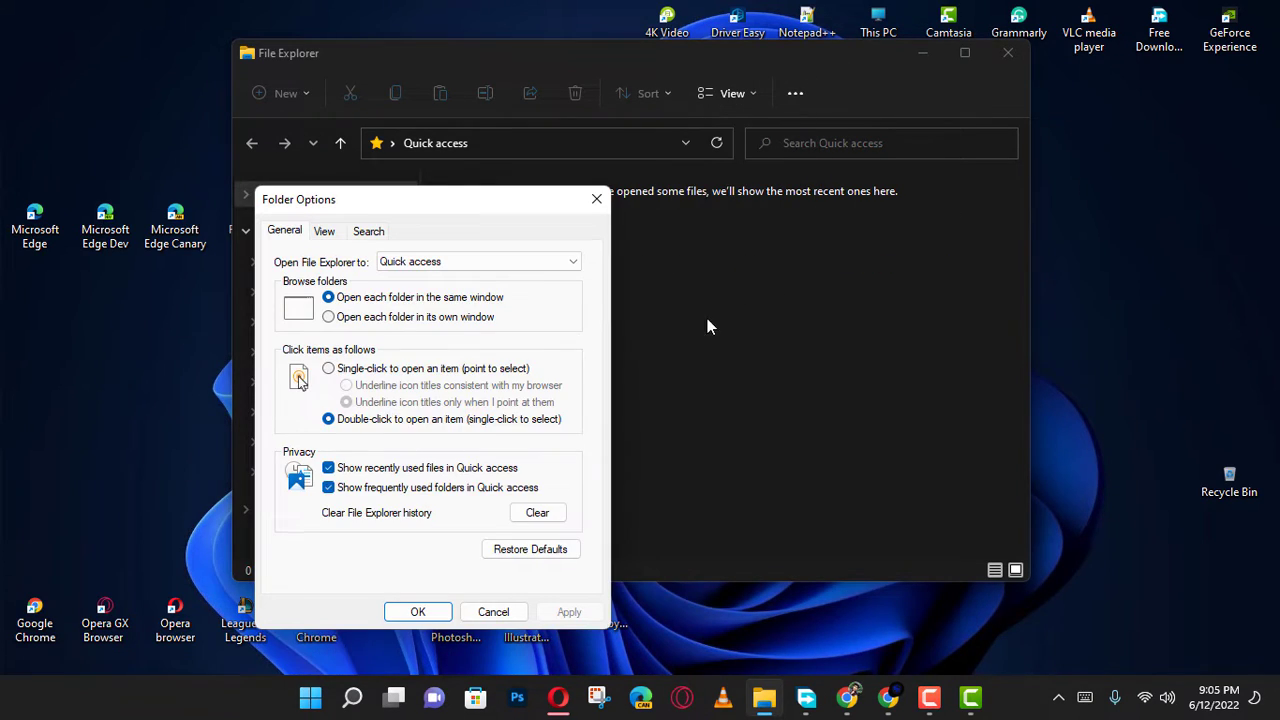
click(476, 260)
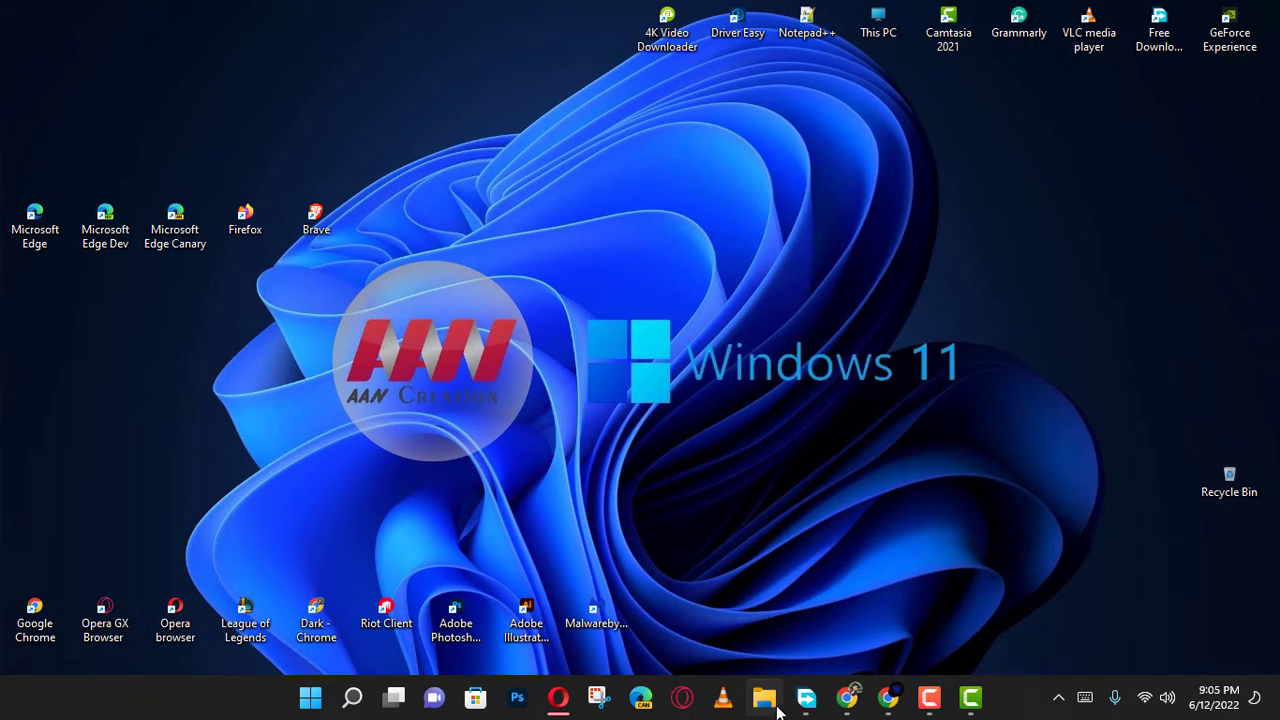
Reopen File Explorer at This PC and show Folder Options confirming the This PC default.
click(764, 696)
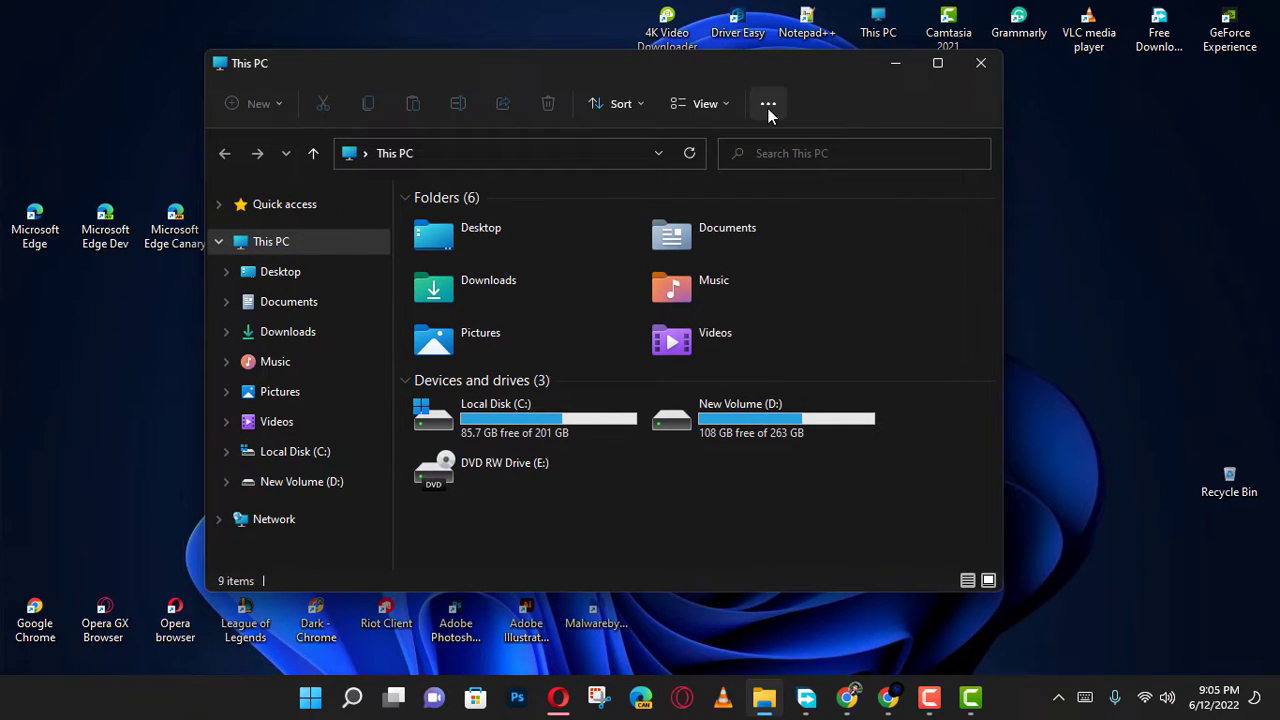
click(768, 104)
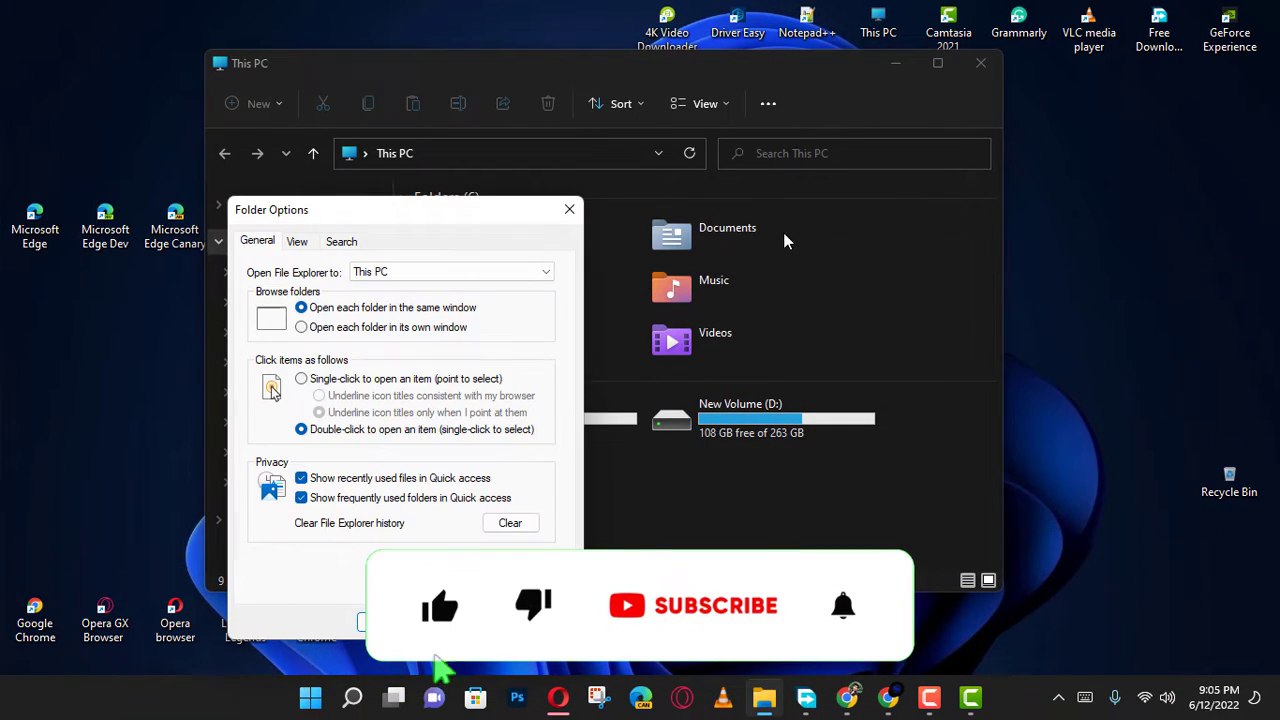